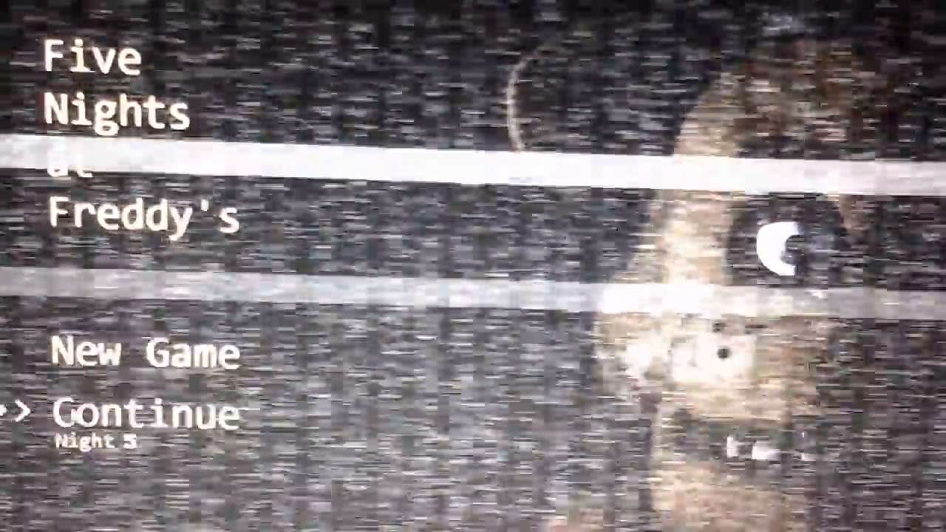
- Continue the saved game from the title menu to begin Night 5 in the office
click(133, 413)
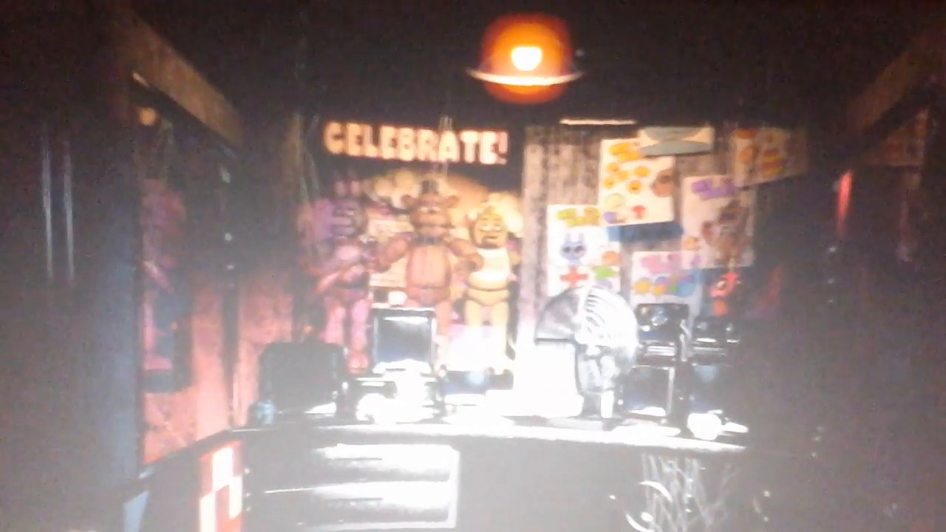